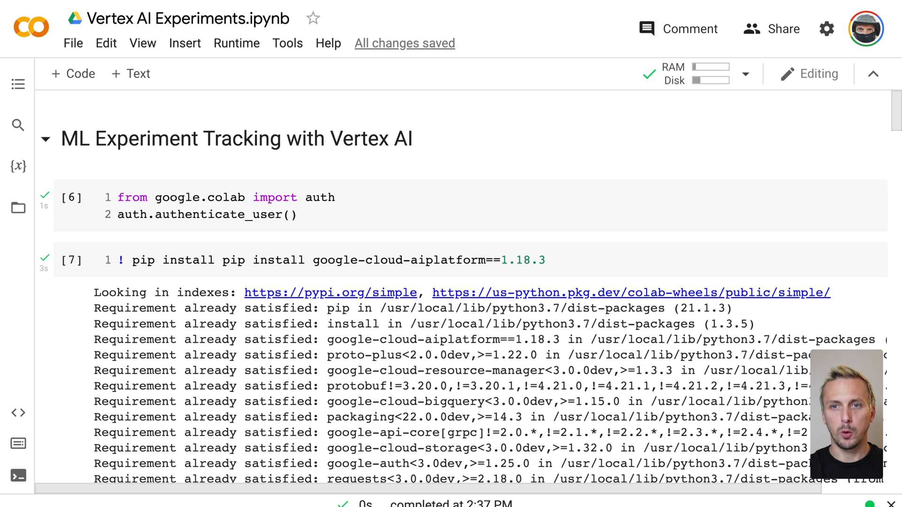
Re-run the authentication cell and scroll through the install and import cells.
click(230, 260)
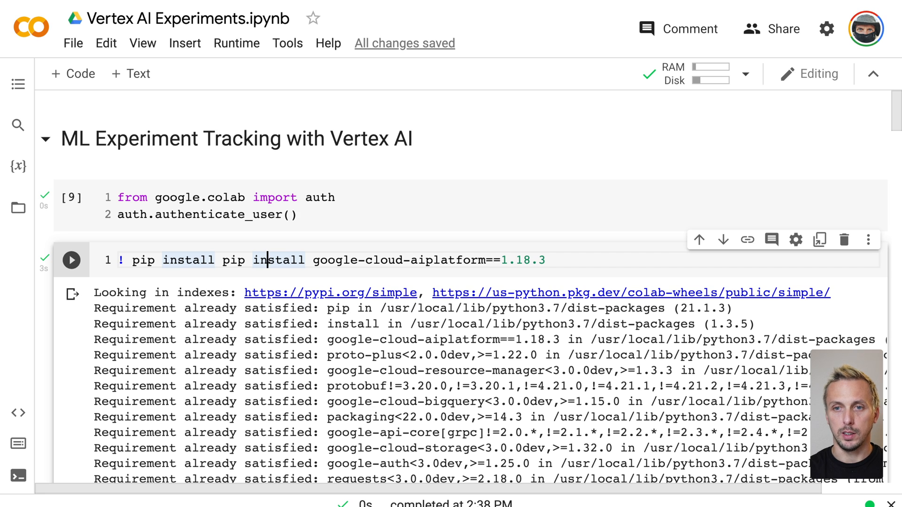
scroll(down, 3)
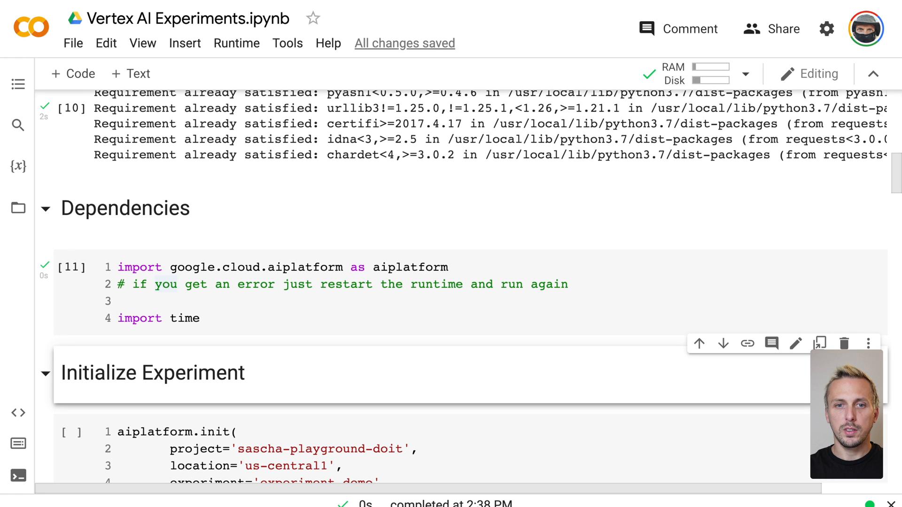
scroll(down, 3)
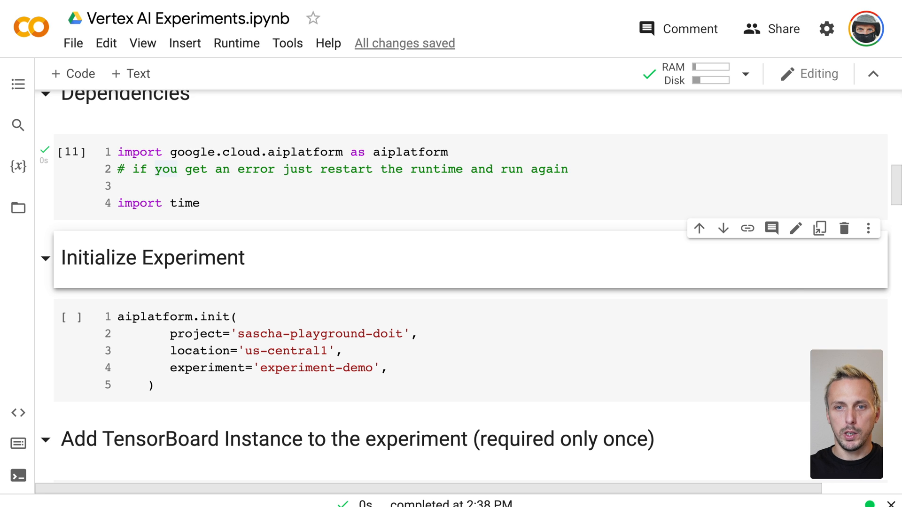
Run the aiplatform.init cell creating the experiment-demo experiment.
click(73, 317)
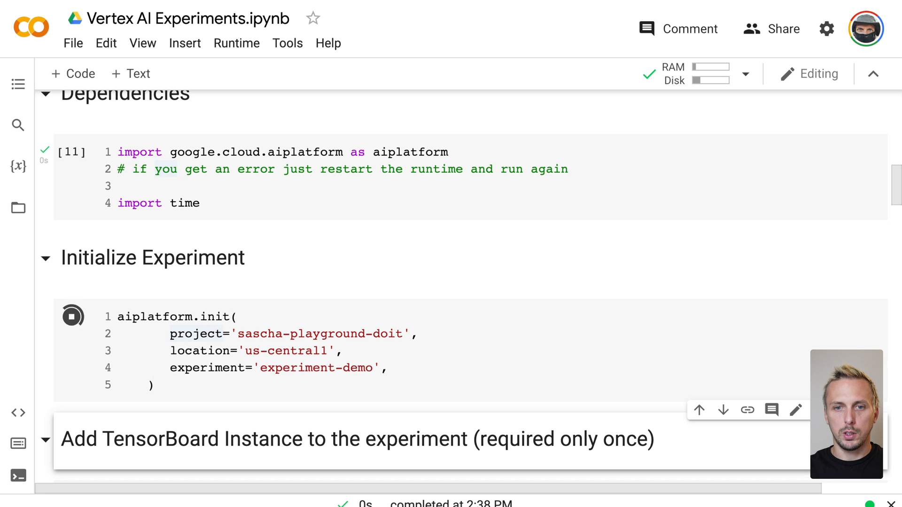
click(73, 317)
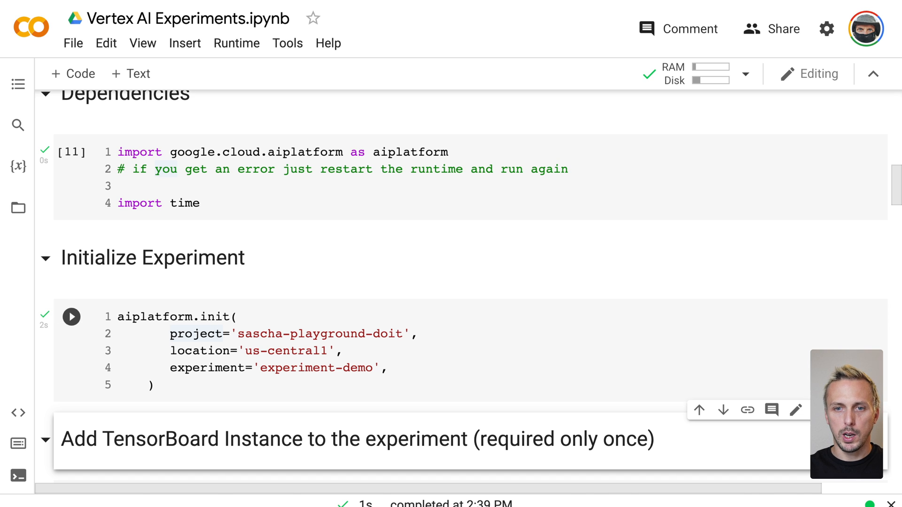
double_click(207, 368)
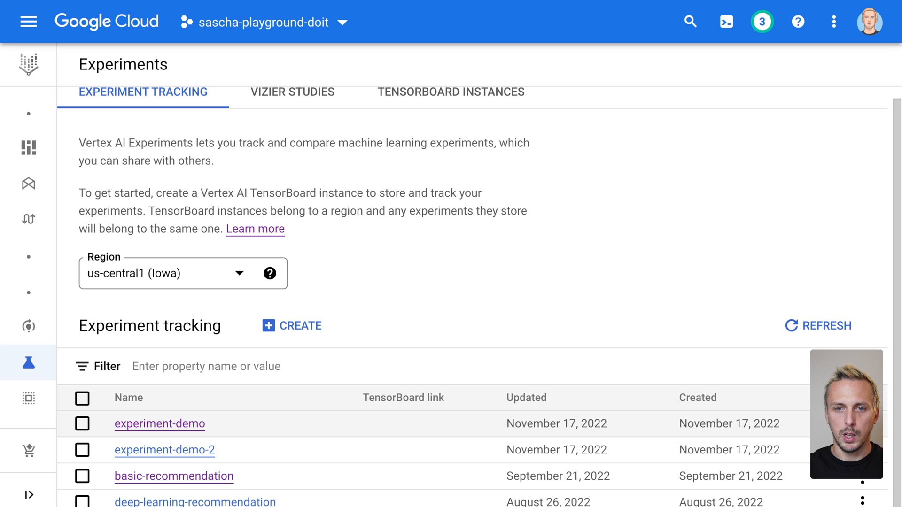
Inspect experiment-demo in the console (no runs yet) and return to the notebook.
click(827, 326)
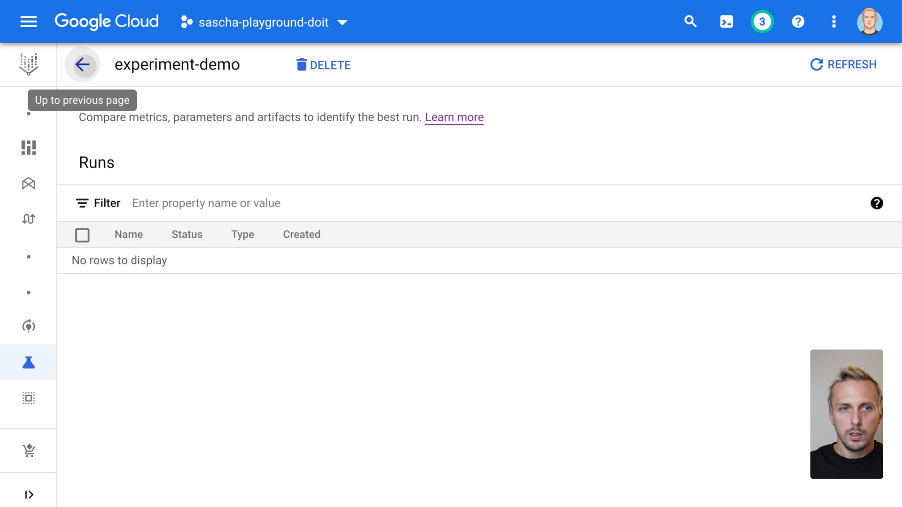
click(83, 64)
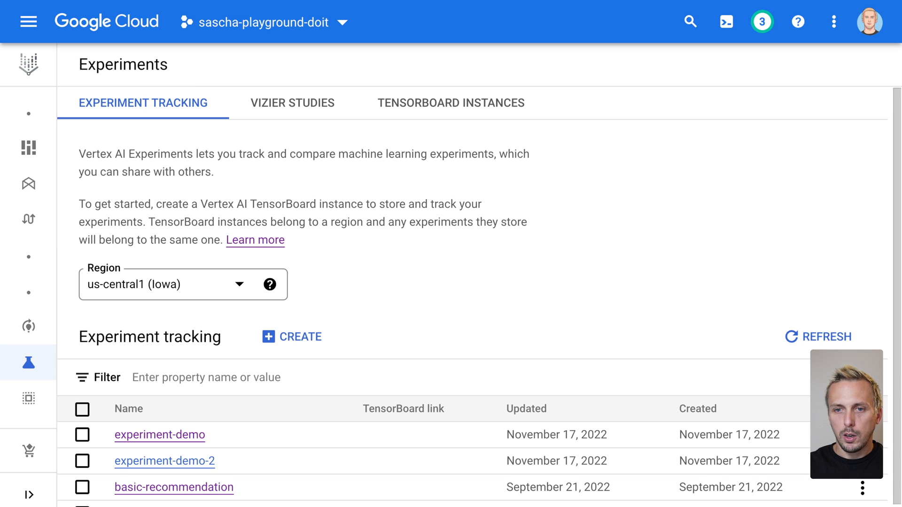
scroll(down, 3)
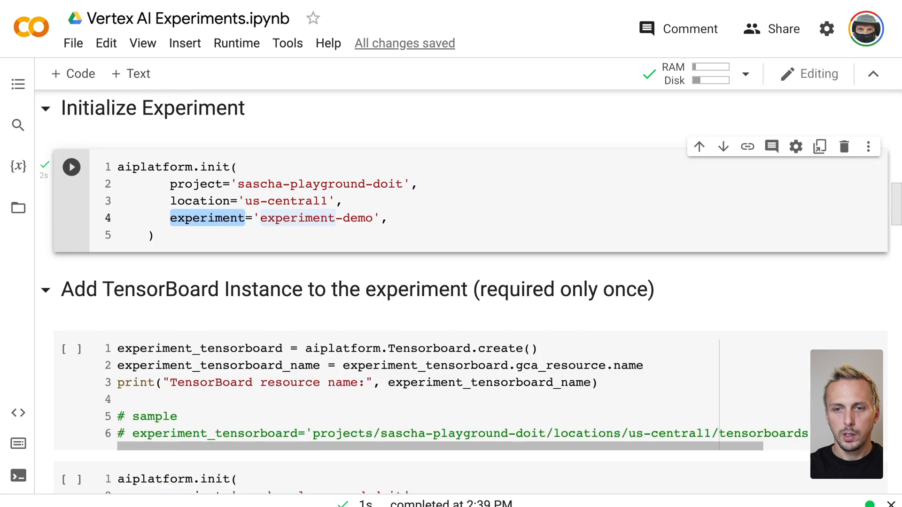
Launch the aiplatform.start_run cell to begin a new experiment run.
scroll(down, 3)
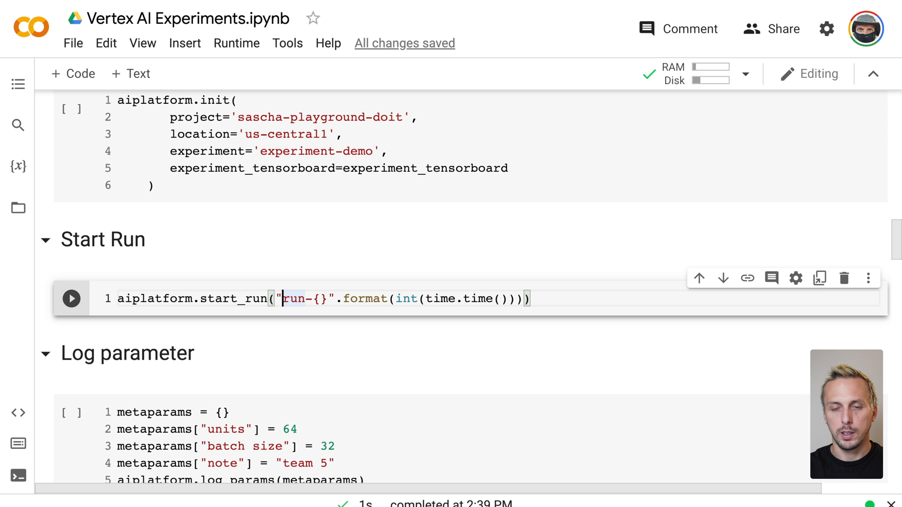
double_click(234, 299)
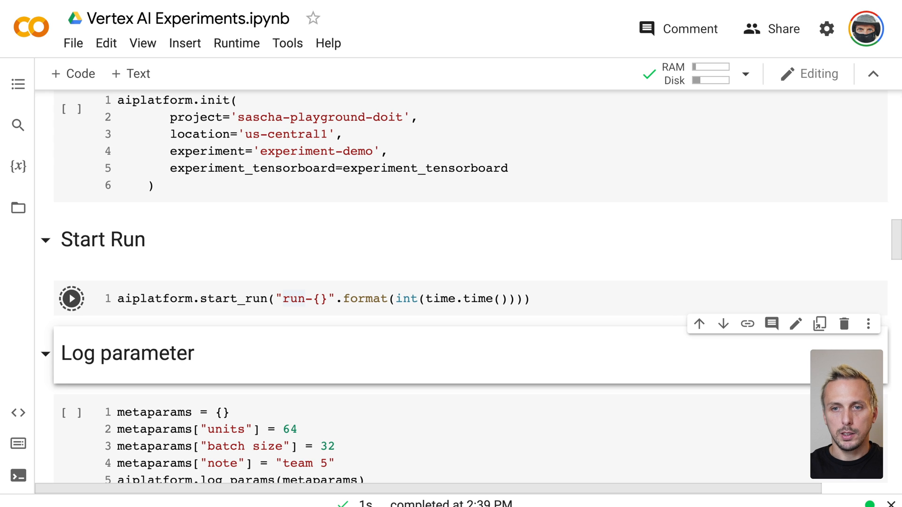
click(71, 298)
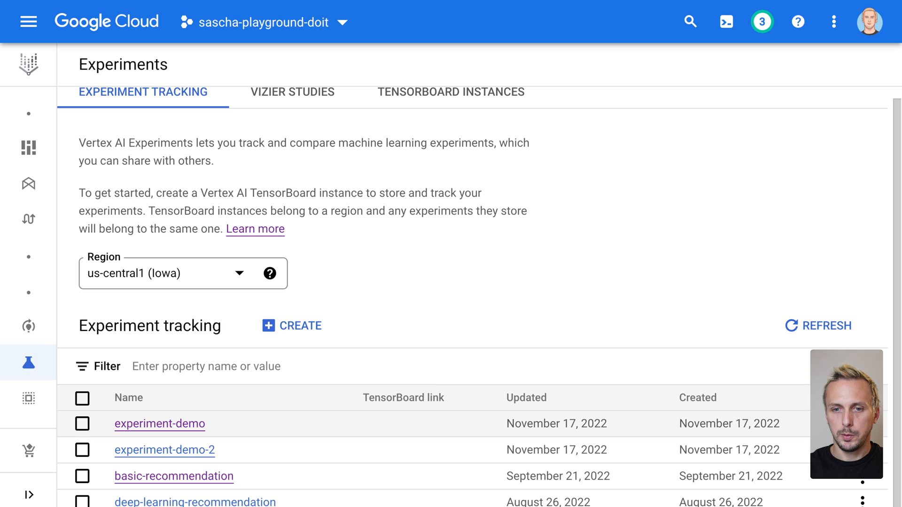
click(160, 423)
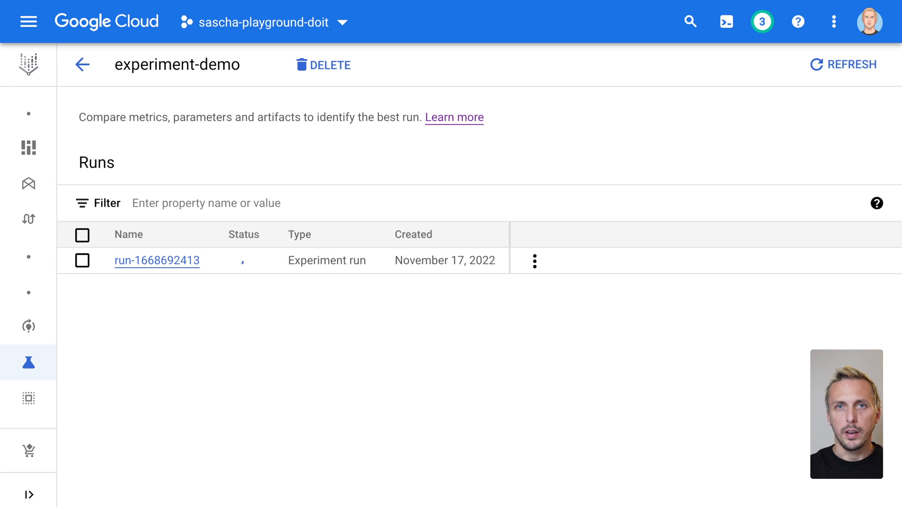
click(841, 64)
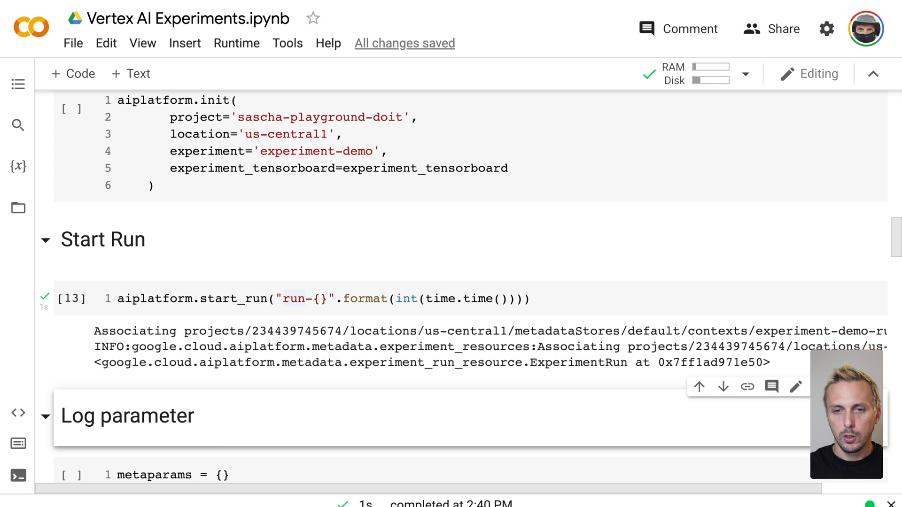
Log parameters units 64, batch size 32 and note team 5 to the run.
scroll(down, 3)
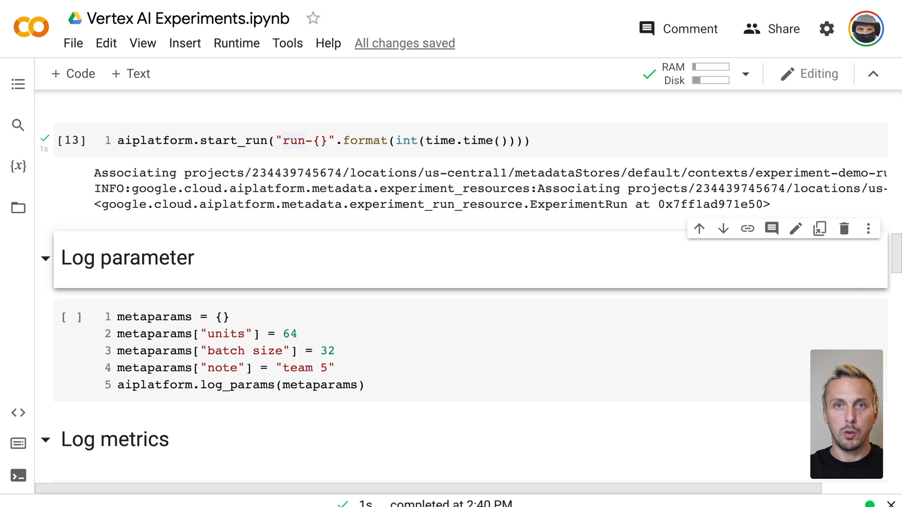
click(155, 367)
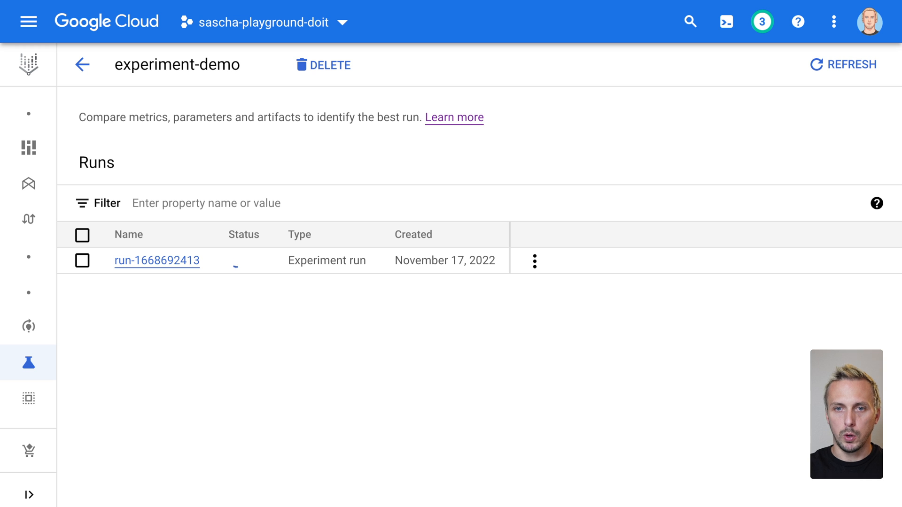
click(156, 260)
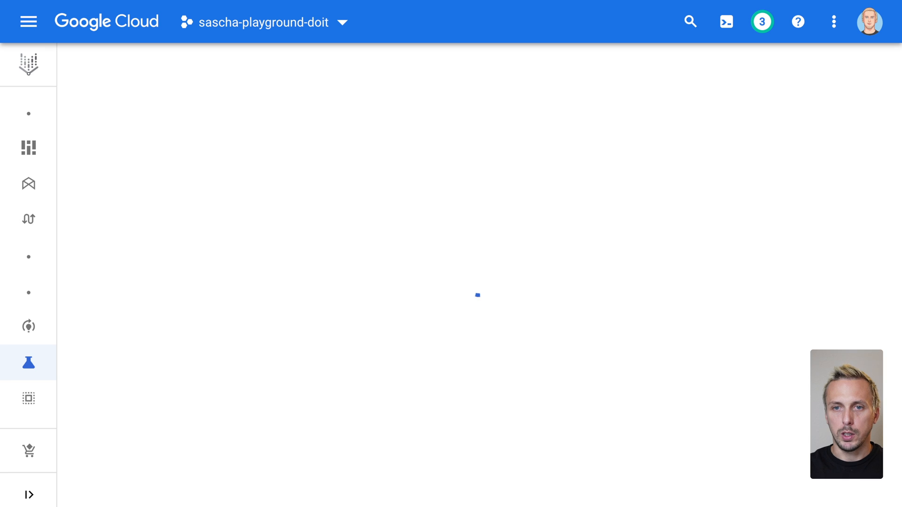
click(476, 294)
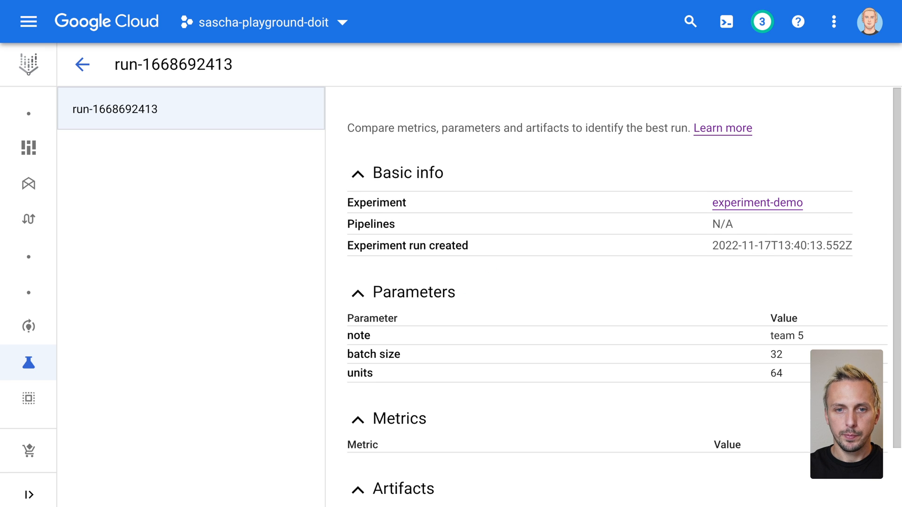
click(82, 64)
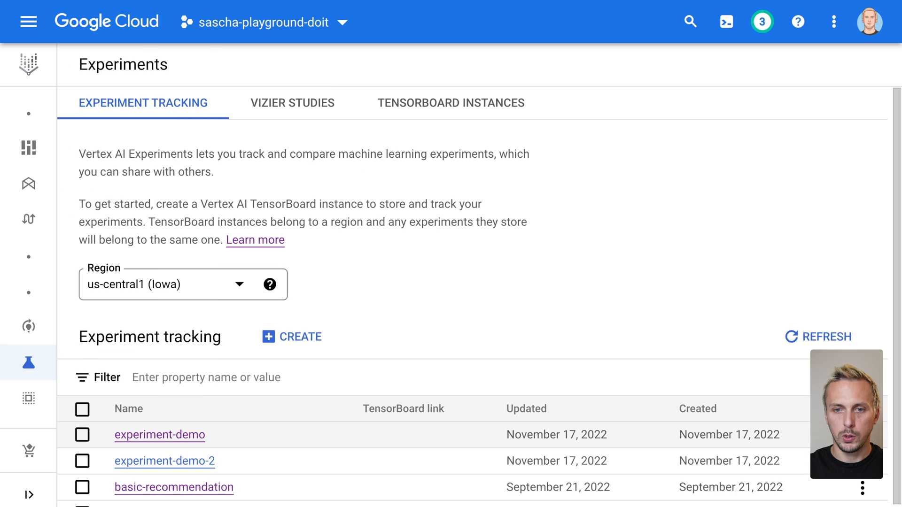
click(160, 433)
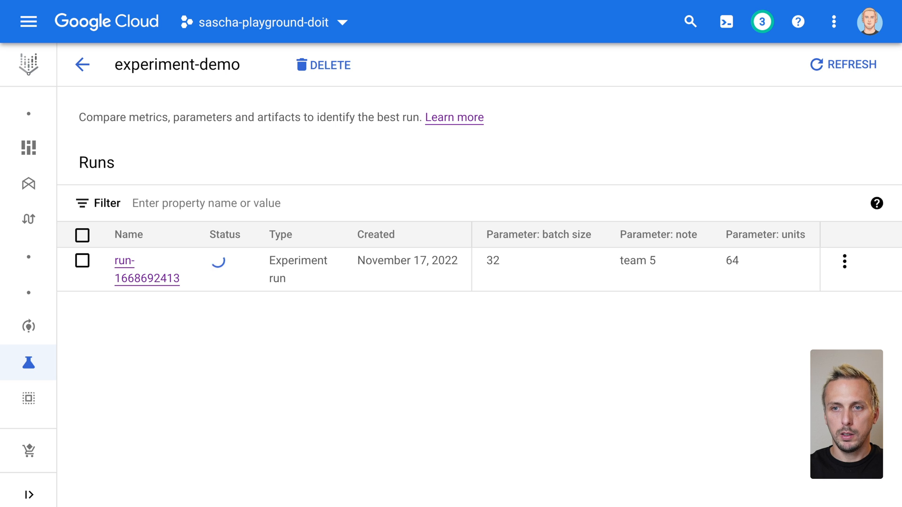
click(146, 270)
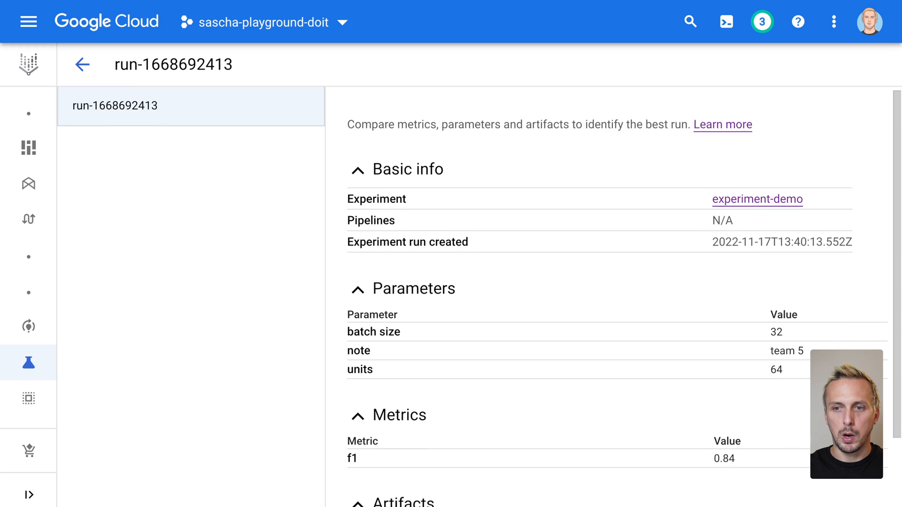
scroll(down, 3)
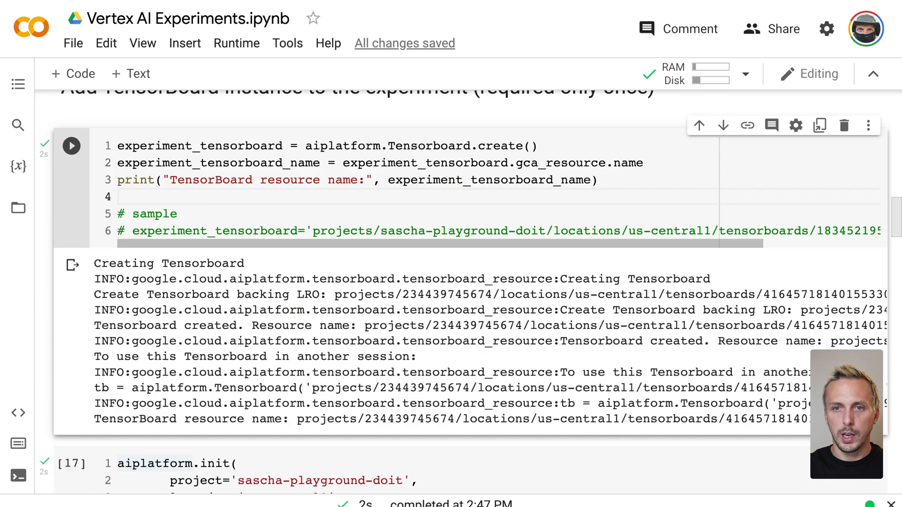
scroll(down, 3)
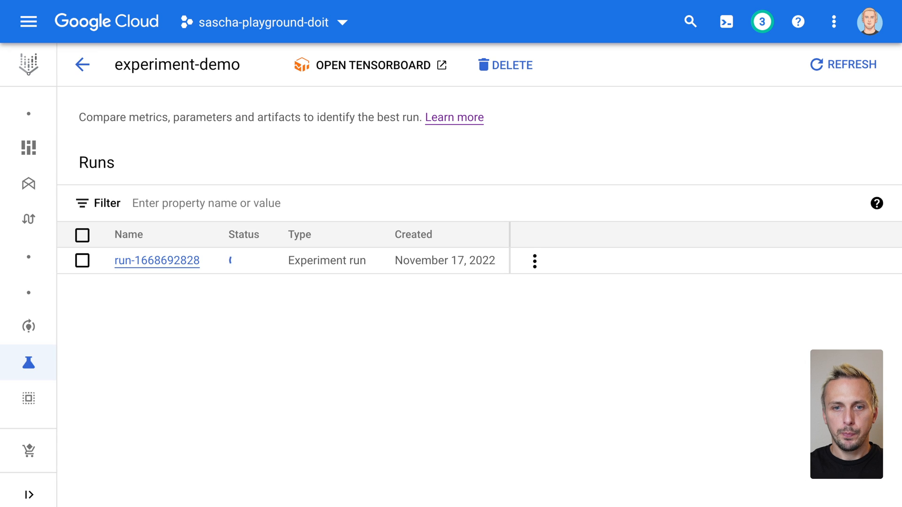
Return to the Experiments list showing experiment-demo and its backing TensorBoard experiment.
click(27, 363)
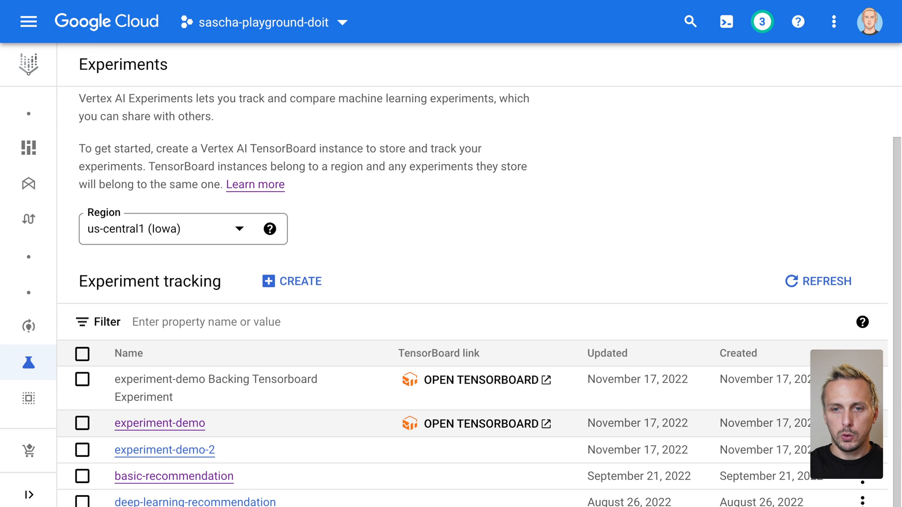
mouse_move(478, 424)
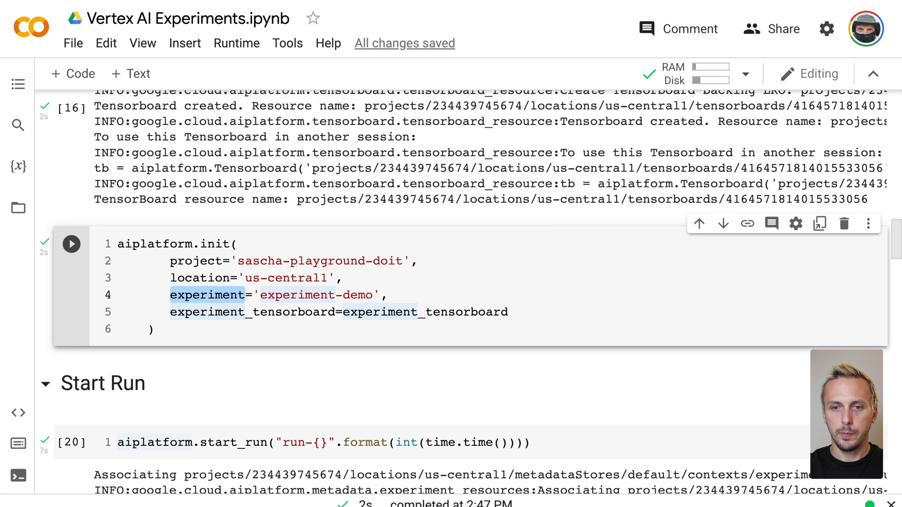
Scroll through the TensorBoard-linked init and start_run cells.
scroll(down, 3)
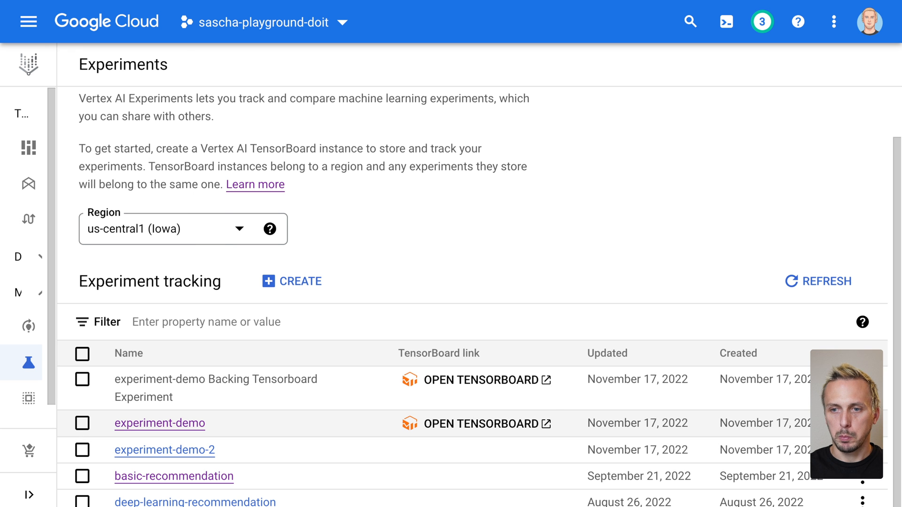
Launch Vertex TensorBoard for experiment-demo and choose the Google account to sign in.
click(481, 380)
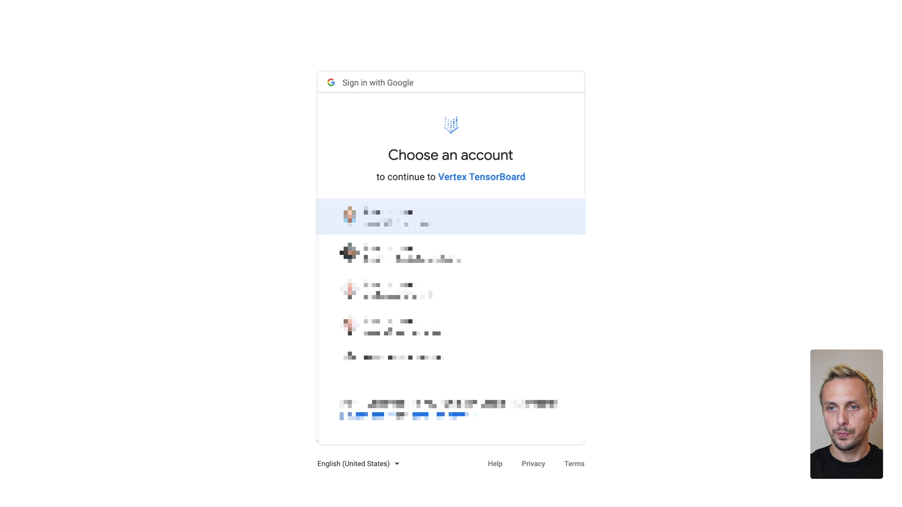
click(449, 217)
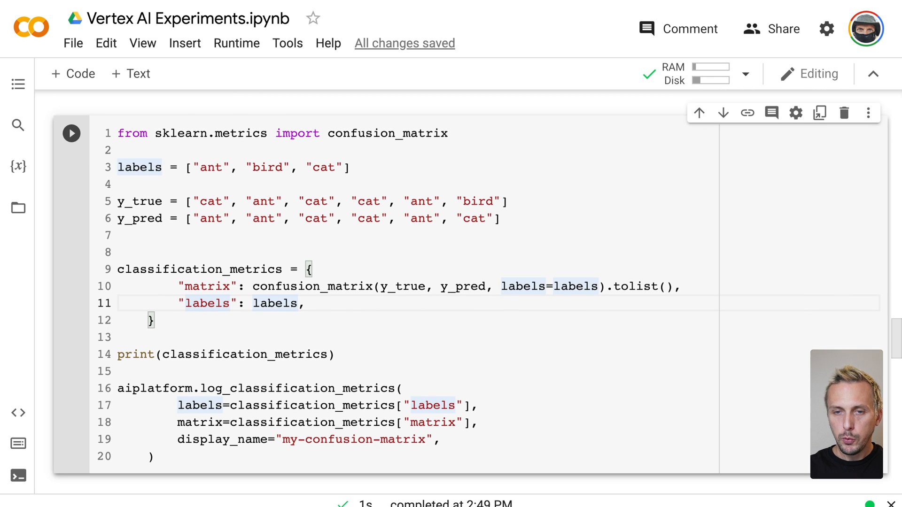
Run the confusion-matrix cell logging ant/bird/cat metrics as my-confusion-matrix via log_classification_metrics.
click(71, 132)
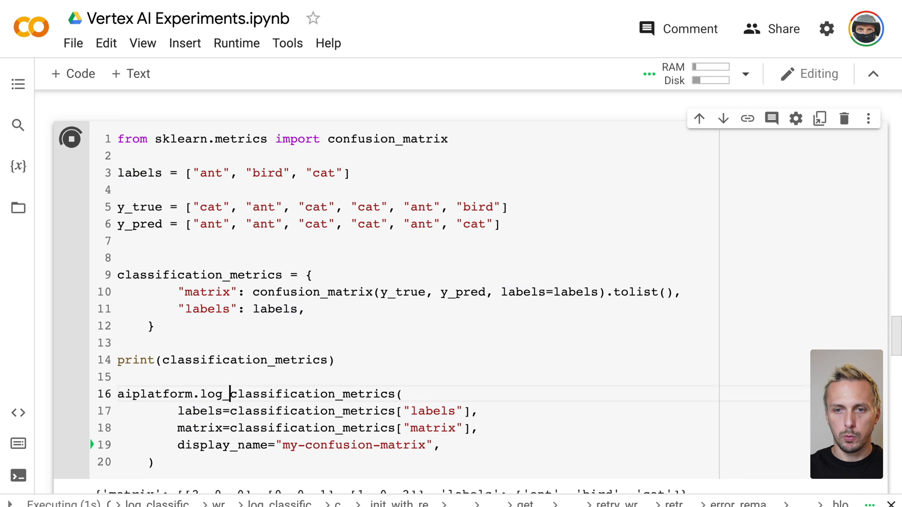
double_click(298, 394)
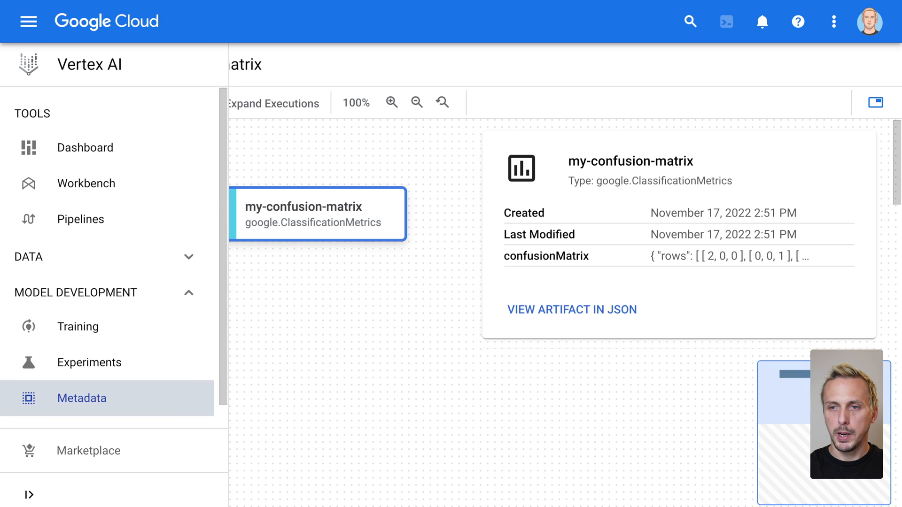
Show the my-confusion-matrix artifact's details panel with its confusionMatrix rows in Metadata.
click(299, 214)
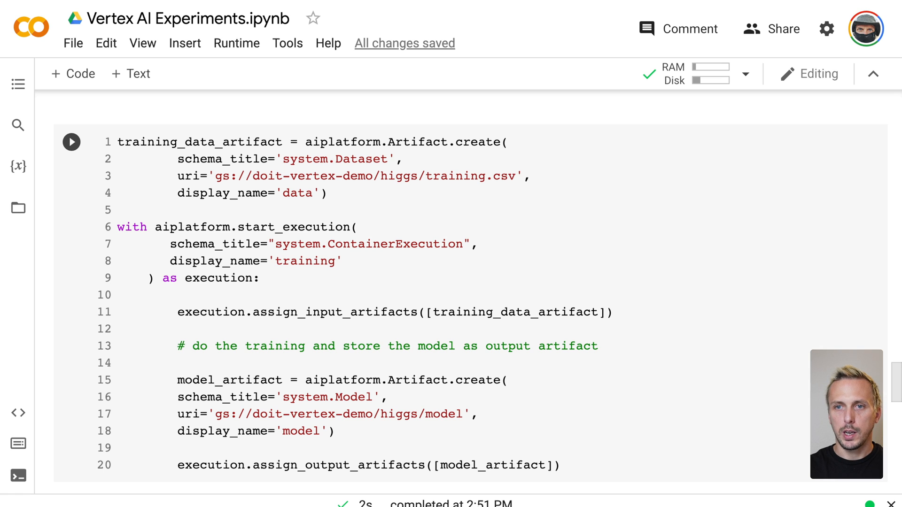
double_click(477, 142)
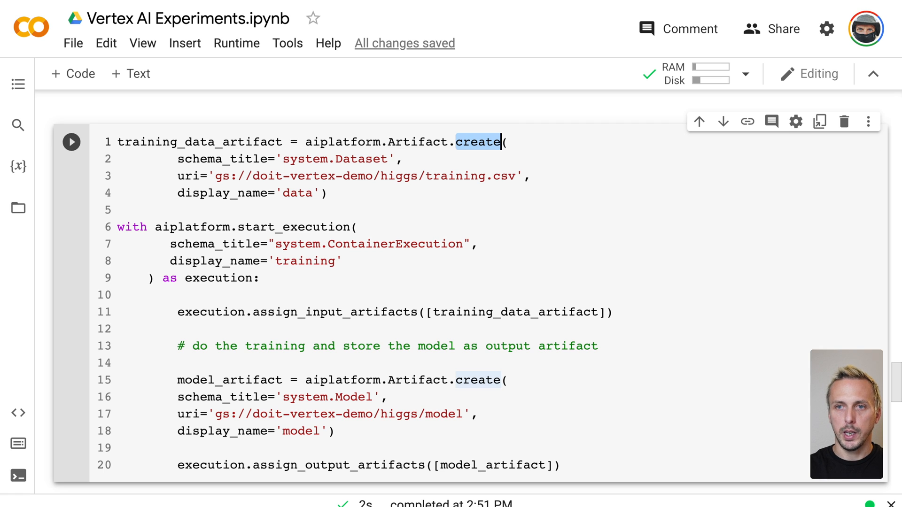
double_click(222, 160)
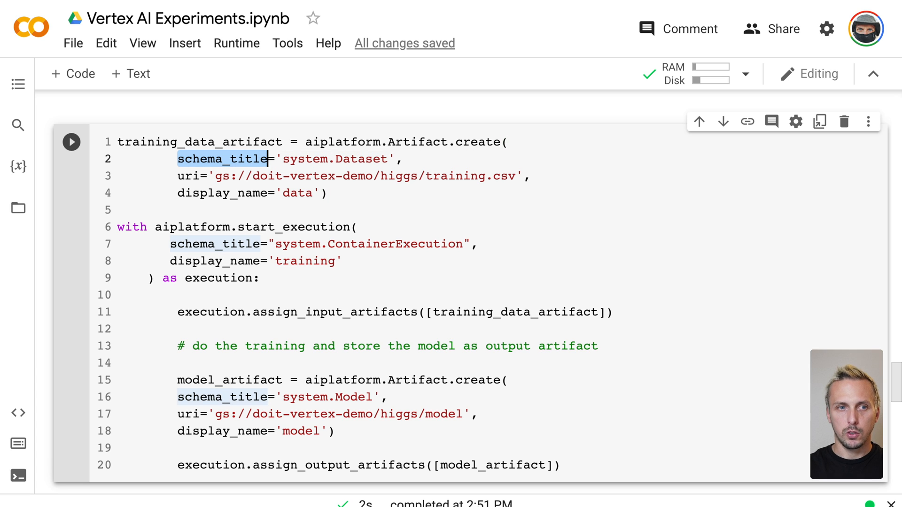
double_click(361, 159)
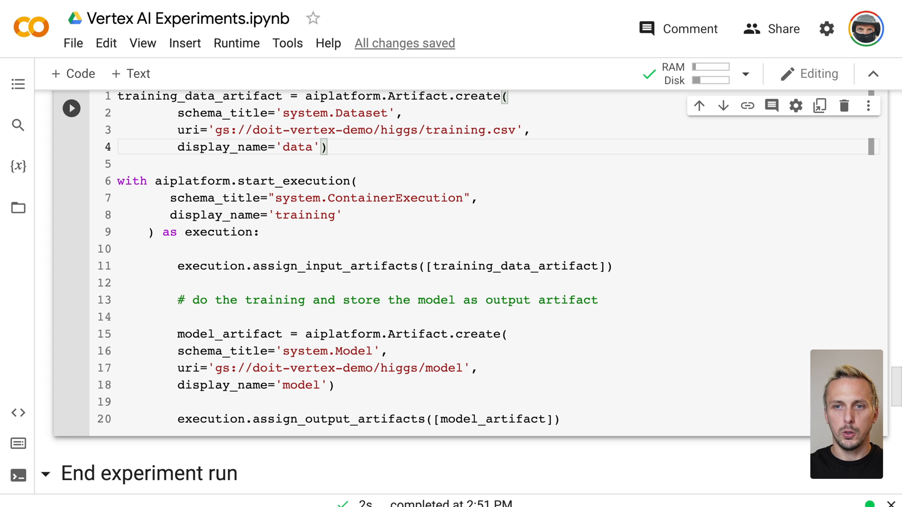
double_click(304, 214)
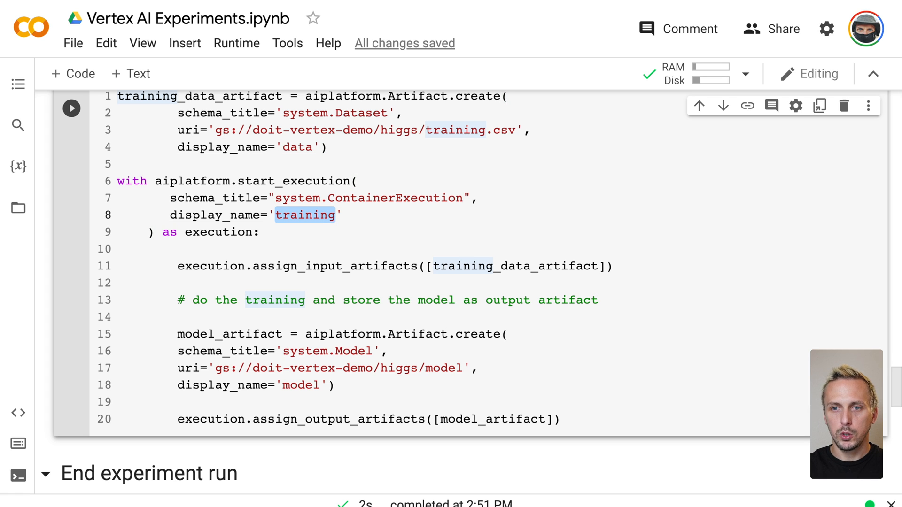
click(471, 265)
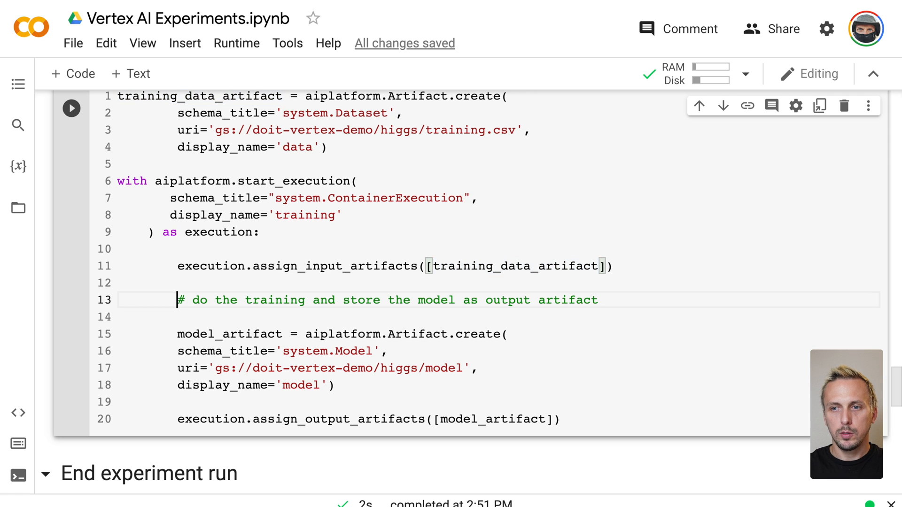
triple_click(388, 300)
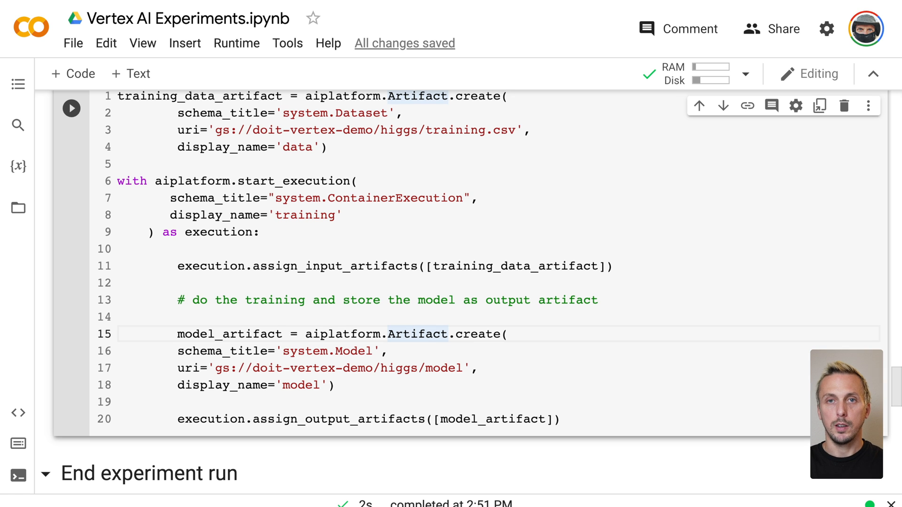
click(337, 385)
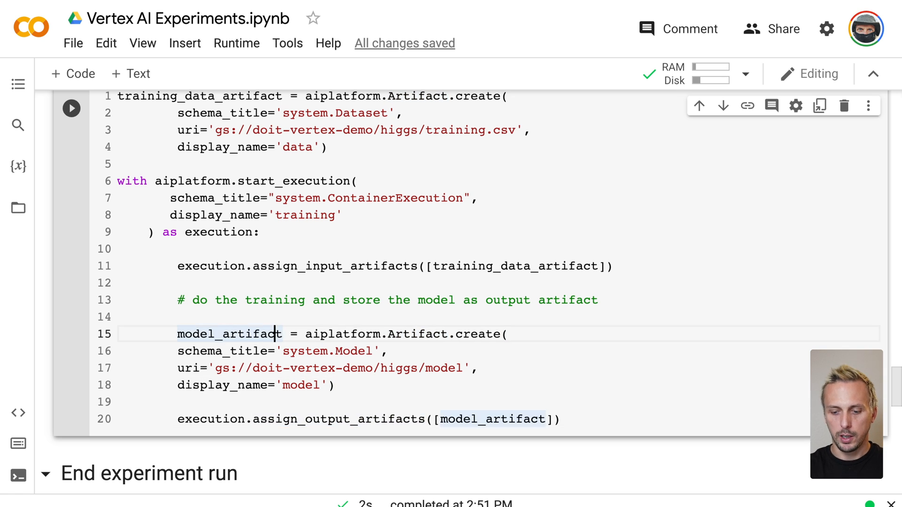
click(70, 108)
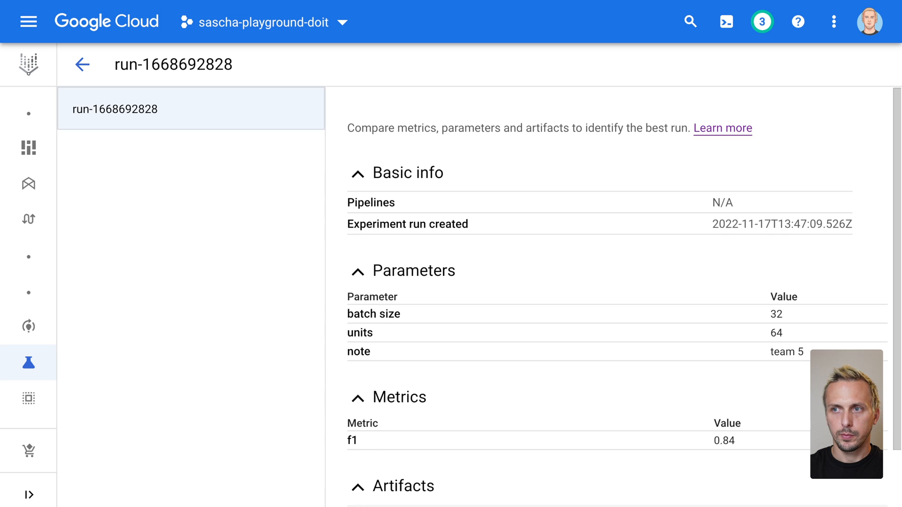
scroll(down, 3)
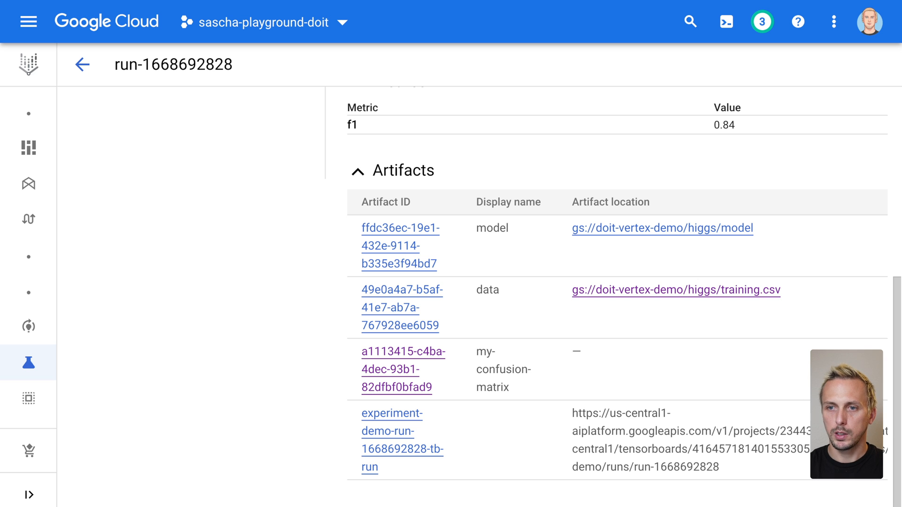
View the model artifact's lineage graph: data feeding the training execution that outputs model.
click(28, 398)
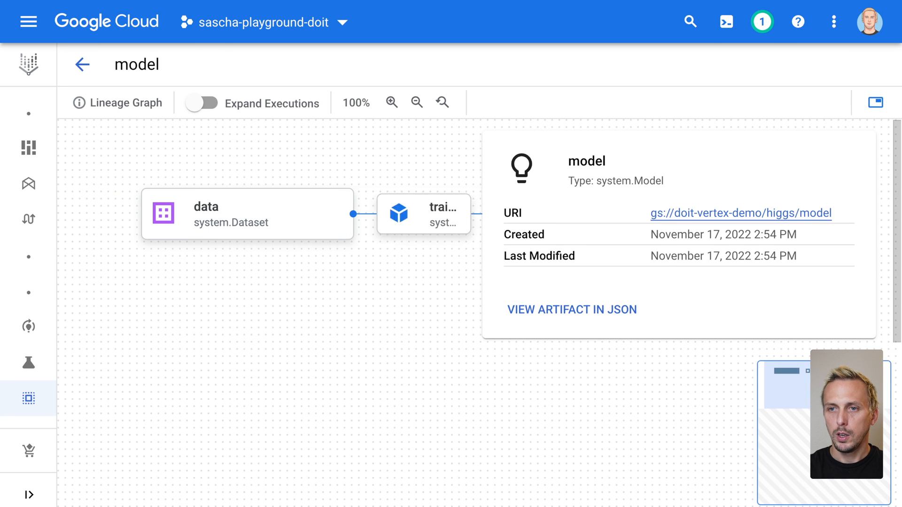
click(422, 214)
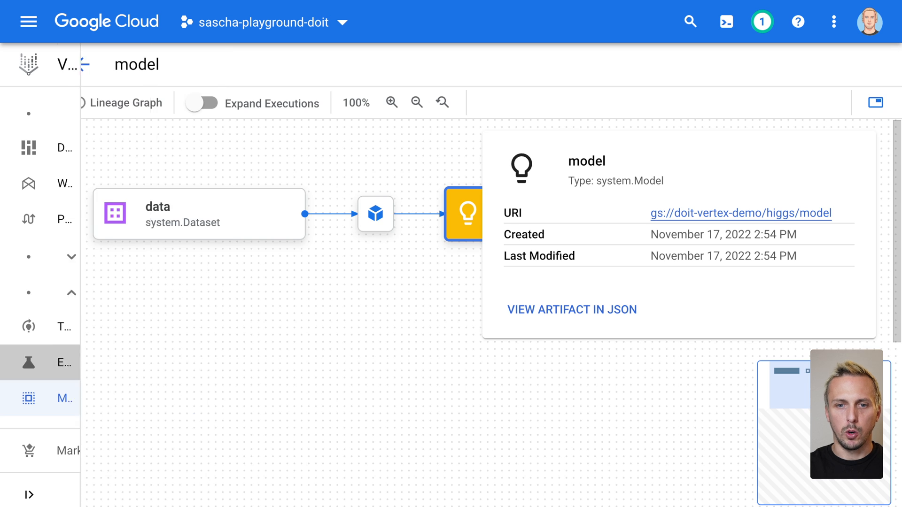
click(28, 362)
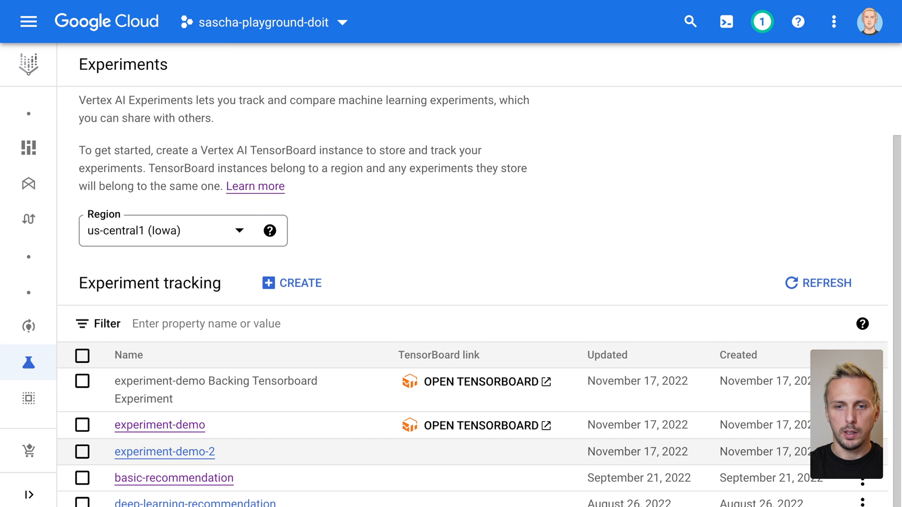
click(160, 425)
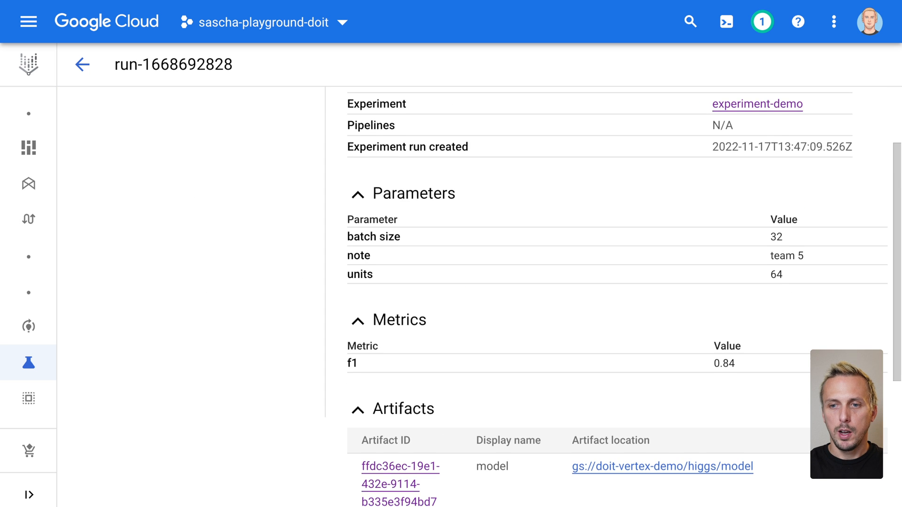
scroll(down, 3)
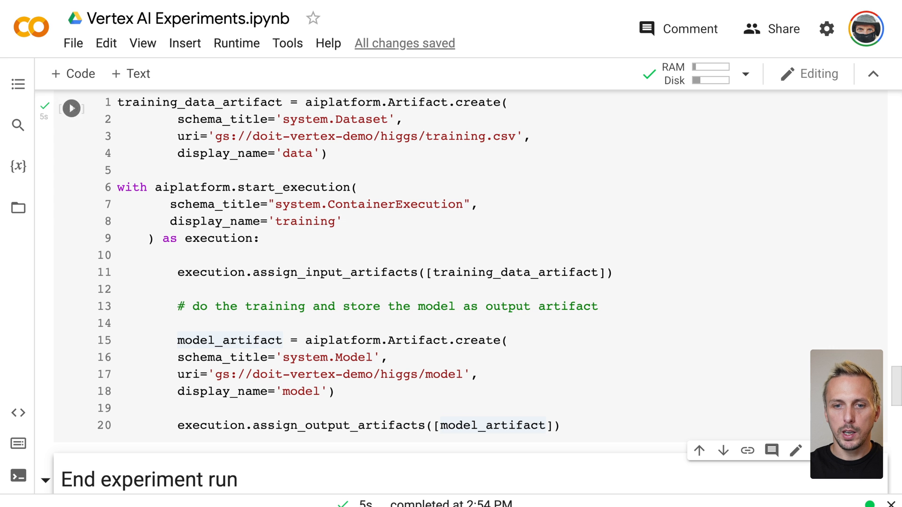
Run the get_experiment_df cell comparing runs filtered to experiment-demo.
scroll(down, 3)
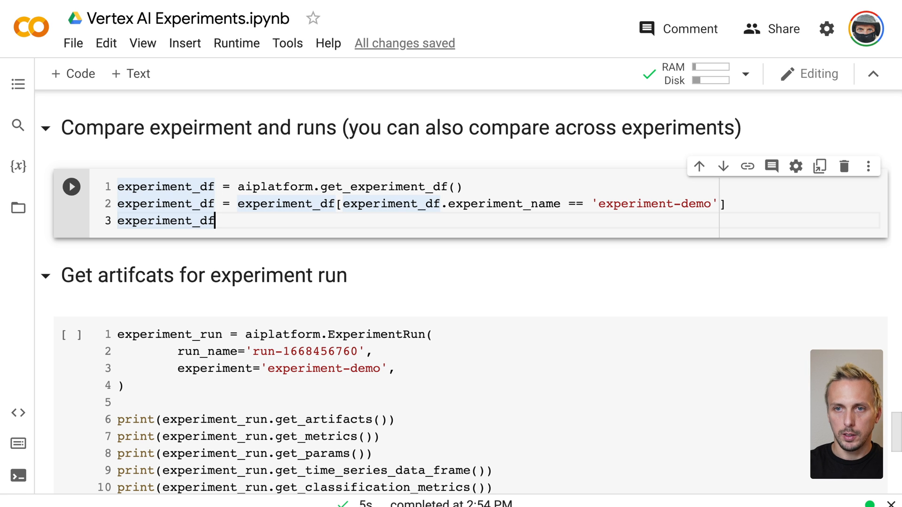
click(71, 186)
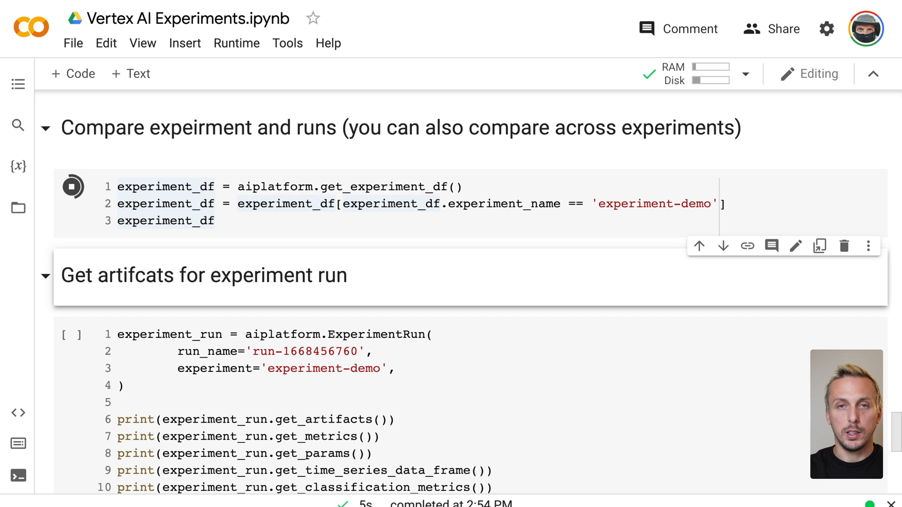
click(74, 186)
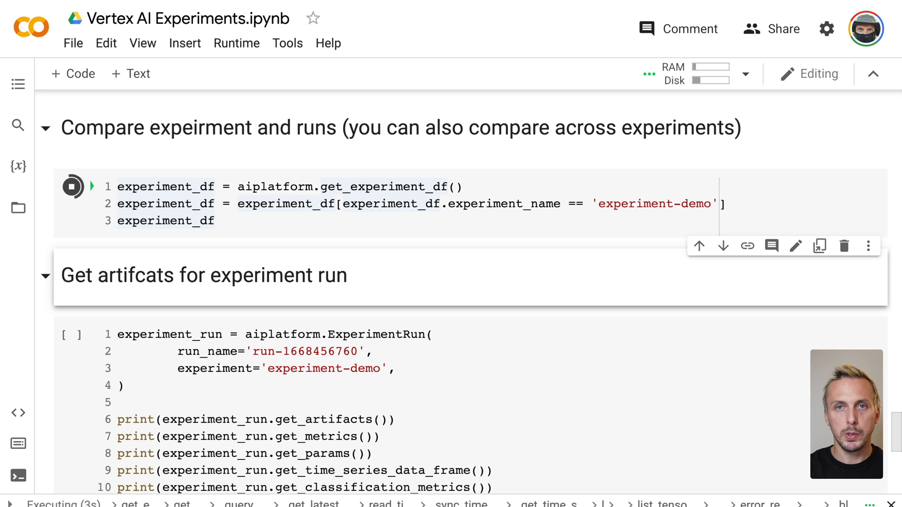
click(71, 186)
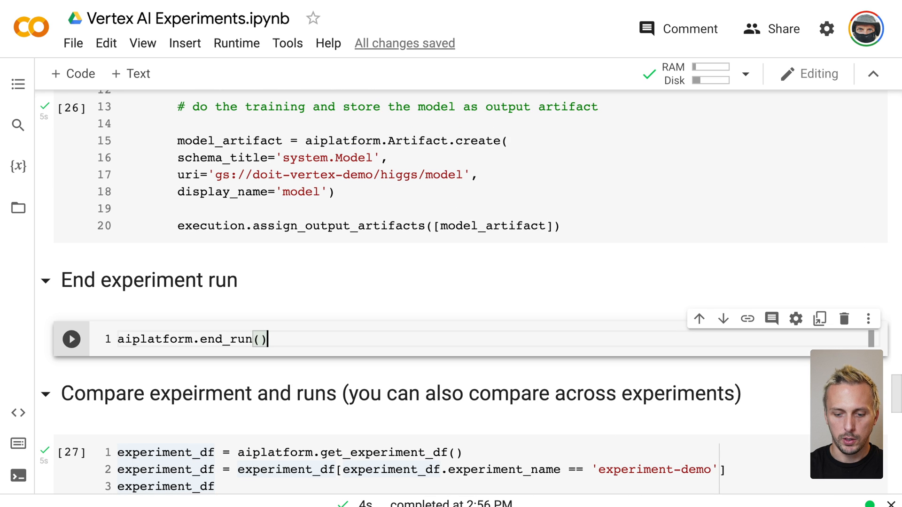
click(71, 339)
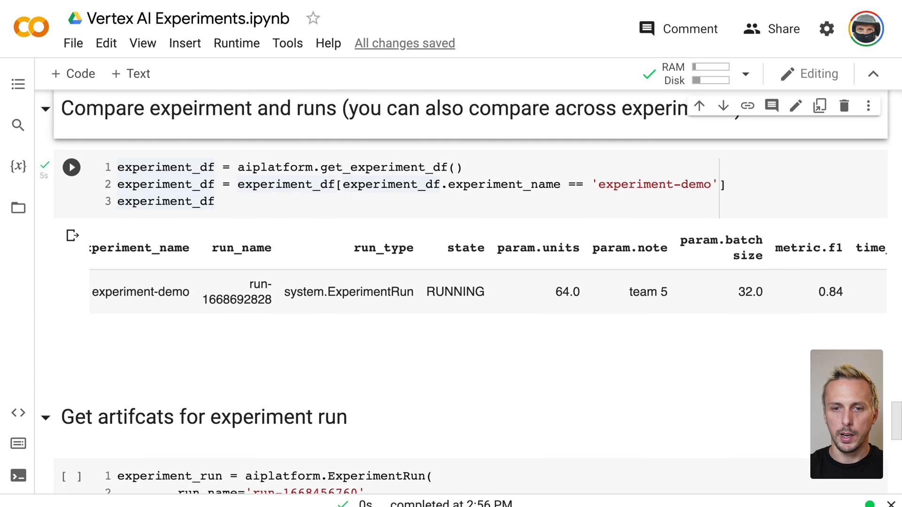
scroll(down, 3)
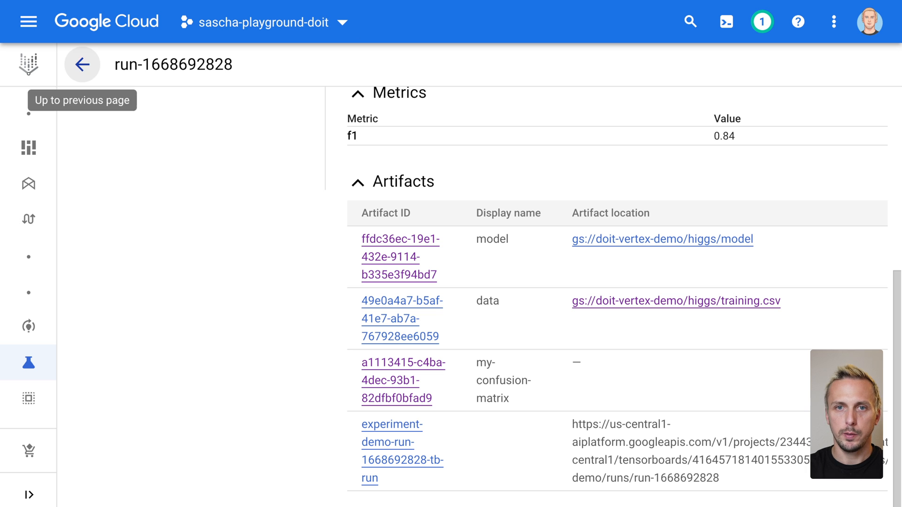
double_click(173, 65)
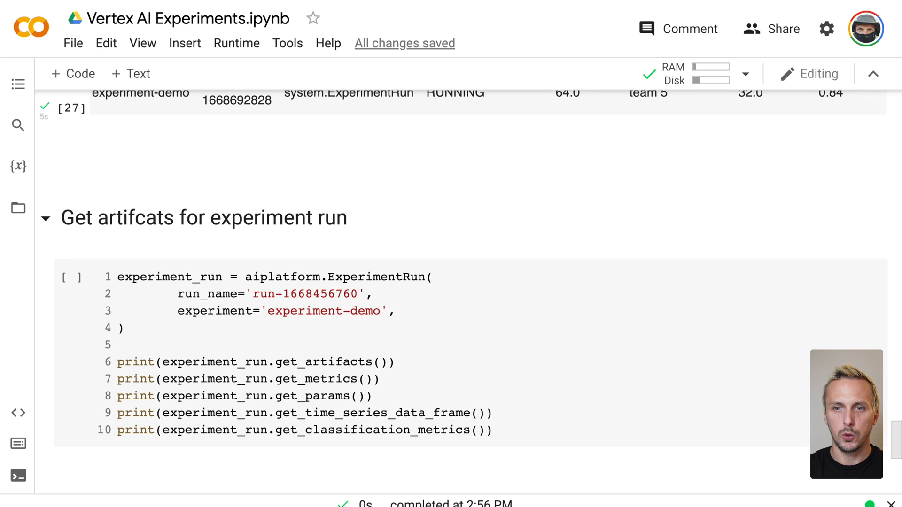
double_click(304, 294)
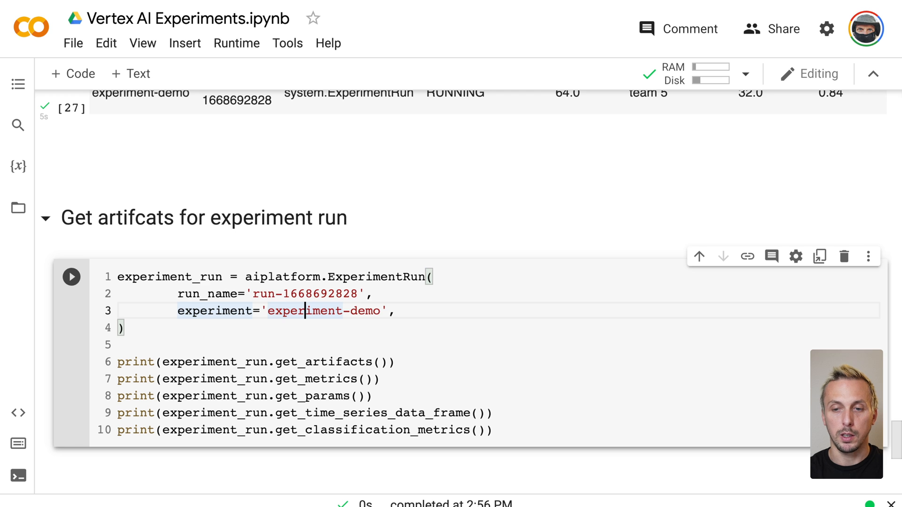
click(71, 276)
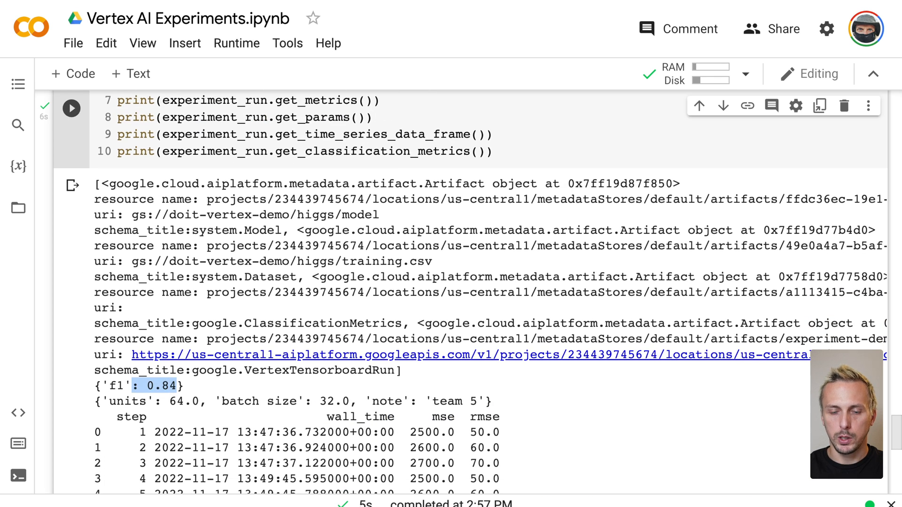
Review the printed artifacts, f1 0.84, parameters and highlight the logged mse/rmse time series.
scroll(down, 3)
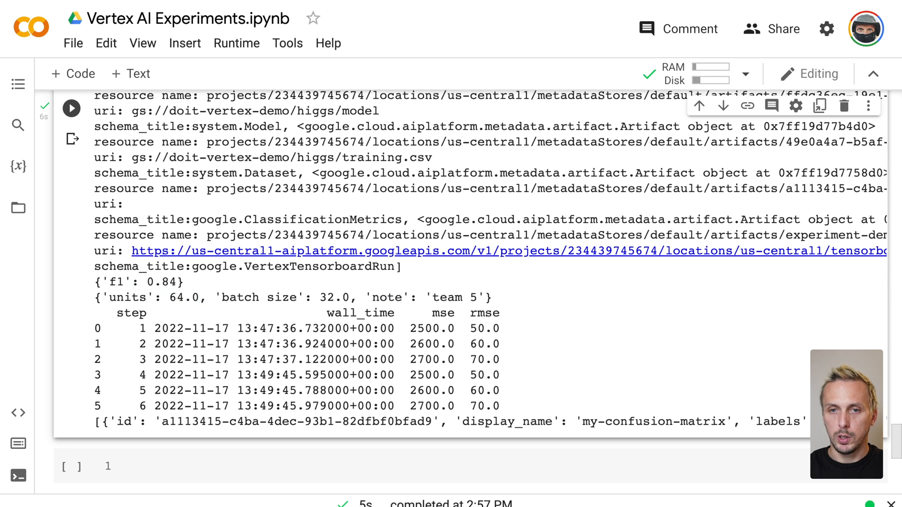
drag(118, 312, 499, 406)
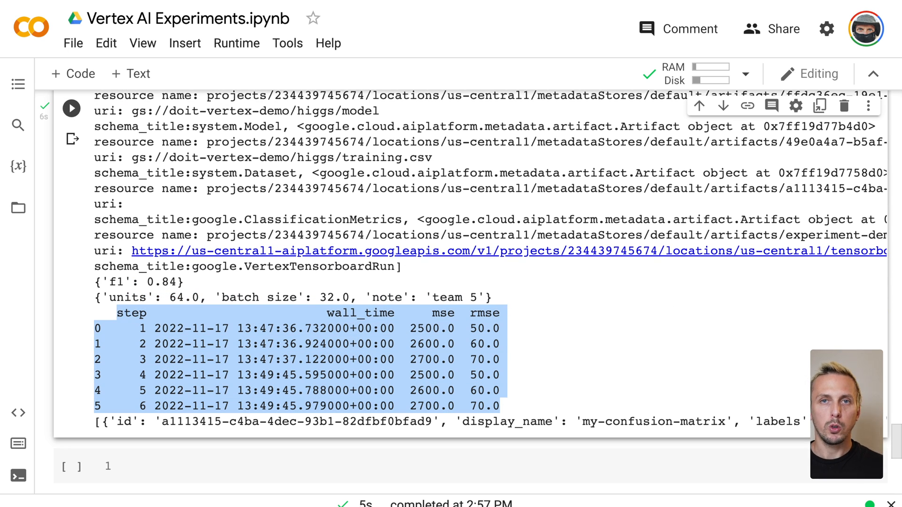